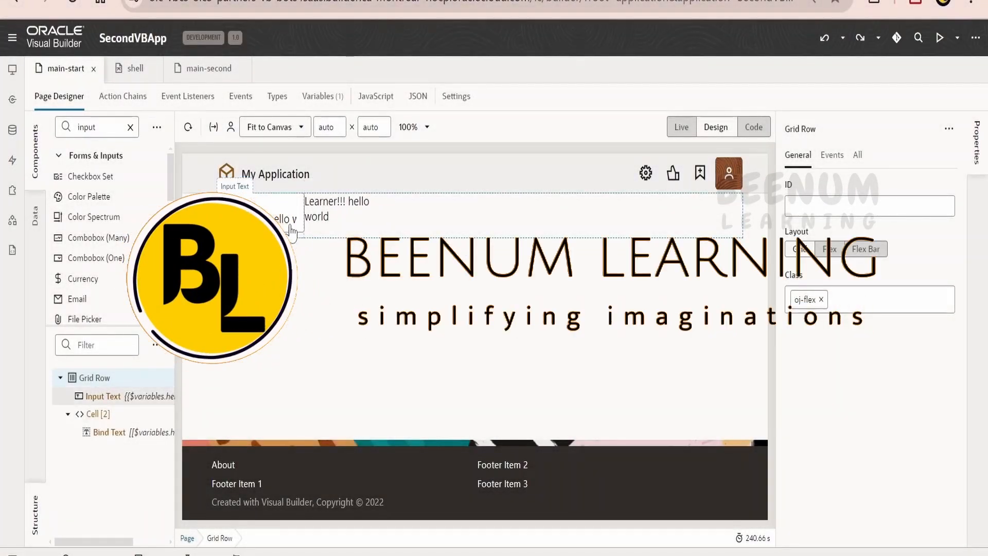
- Run main-start in Live mode, showing 'Learner!!! hello world' in both components
click(681, 127)
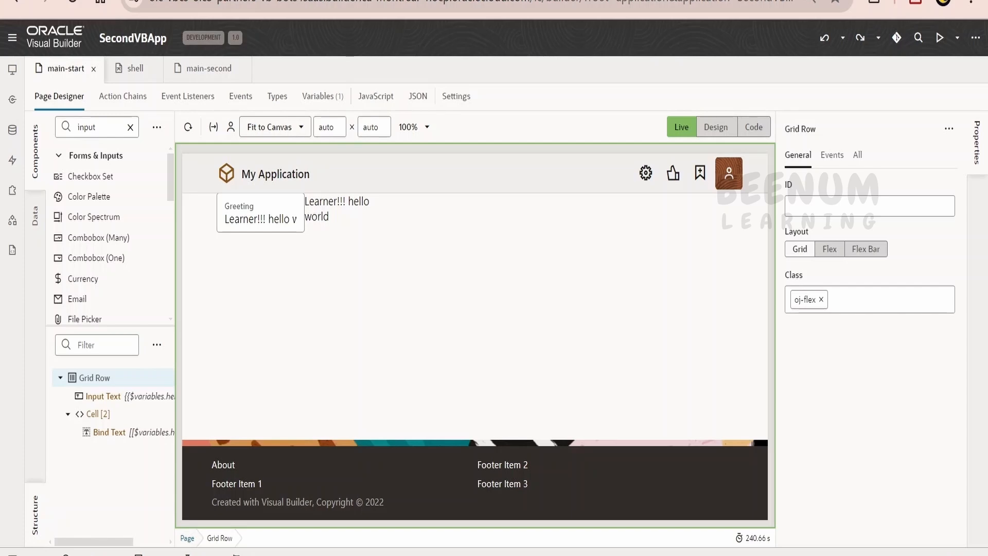
mouse_move(90, 383)
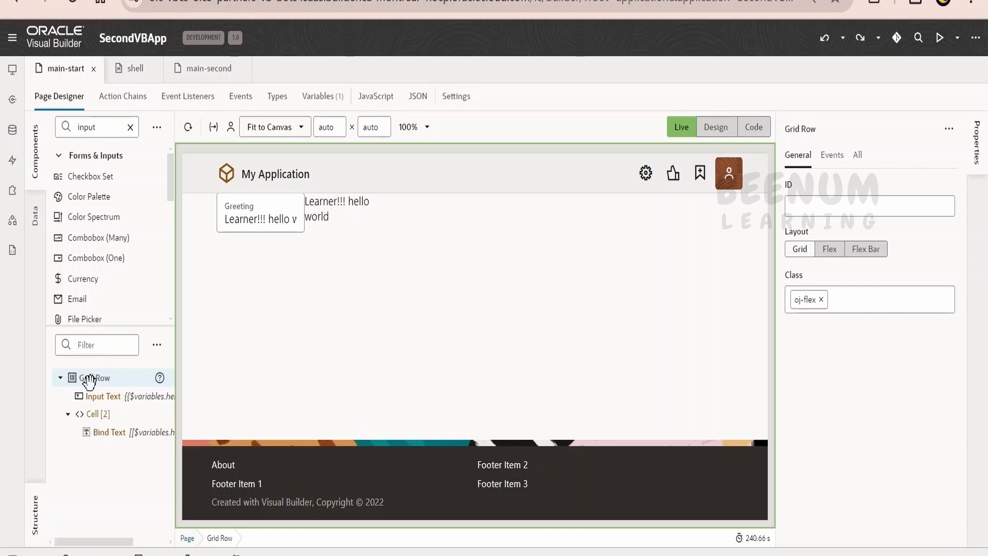
mouse_move(91, 374)
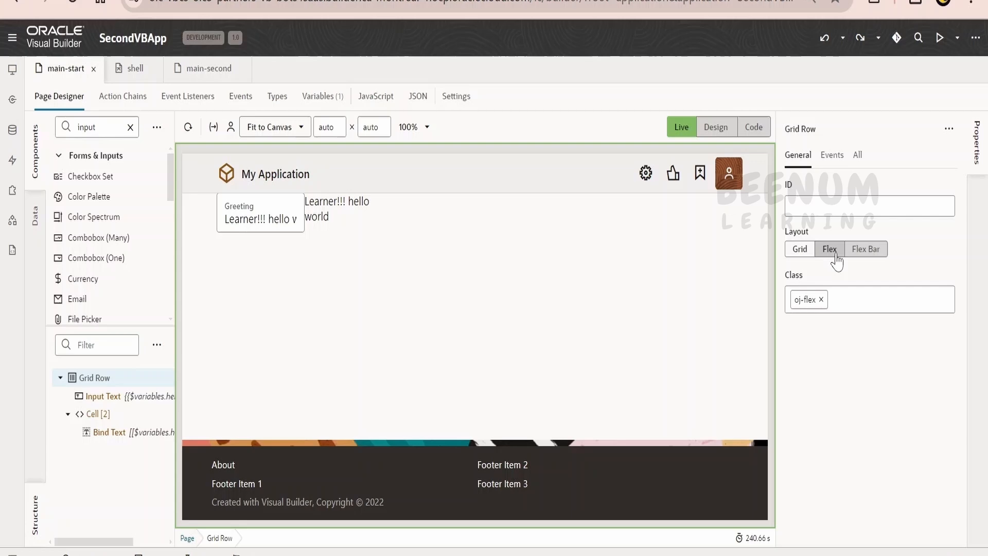
- Set the Grid Row's layout to Flex, trying Flex Bar before settling on Flex
click(829, 248)
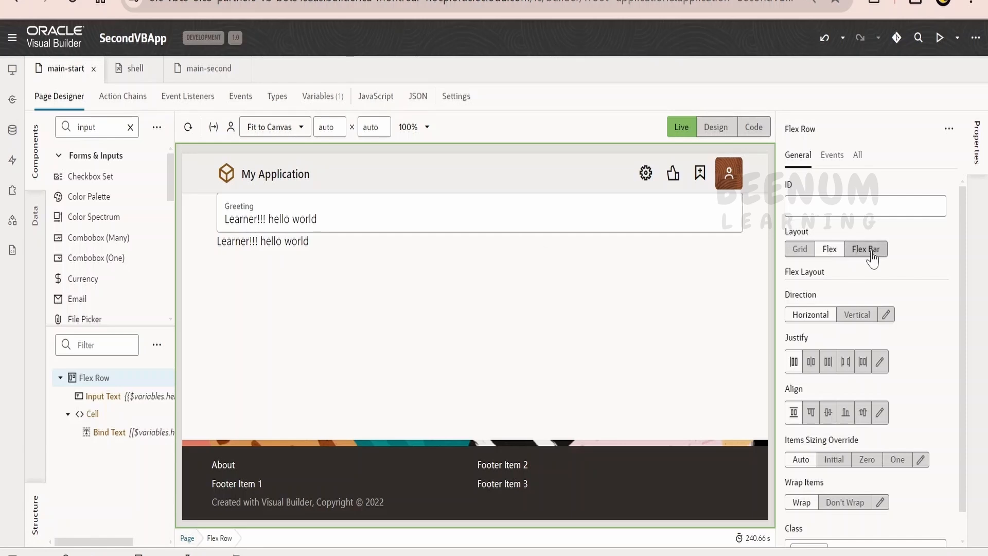
click(865, 248)
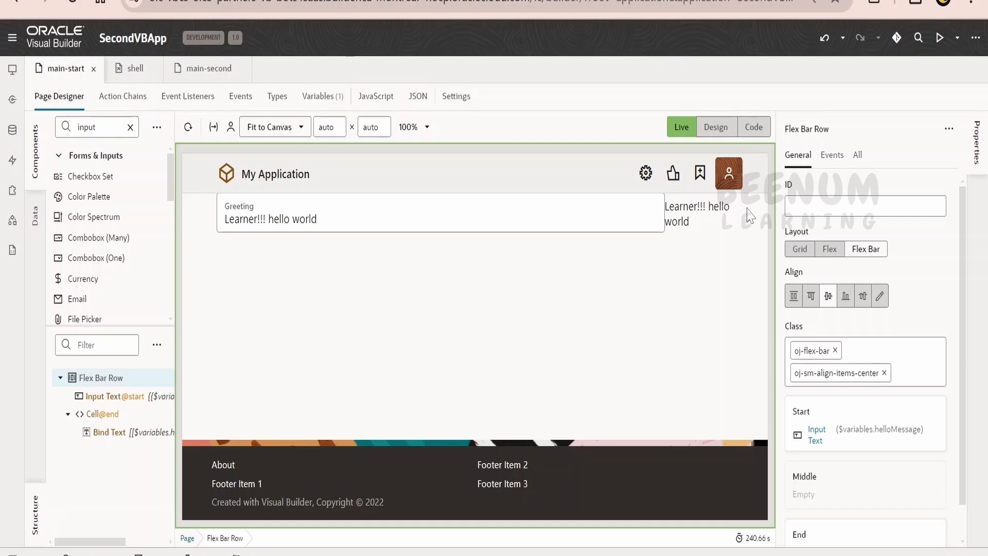
mouse_move(760, 194)
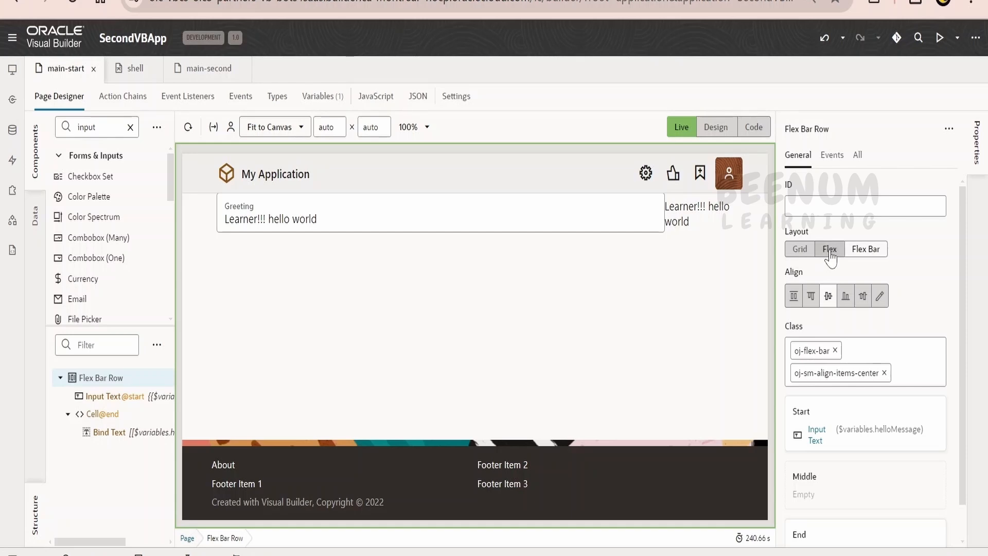
click(829, 248)
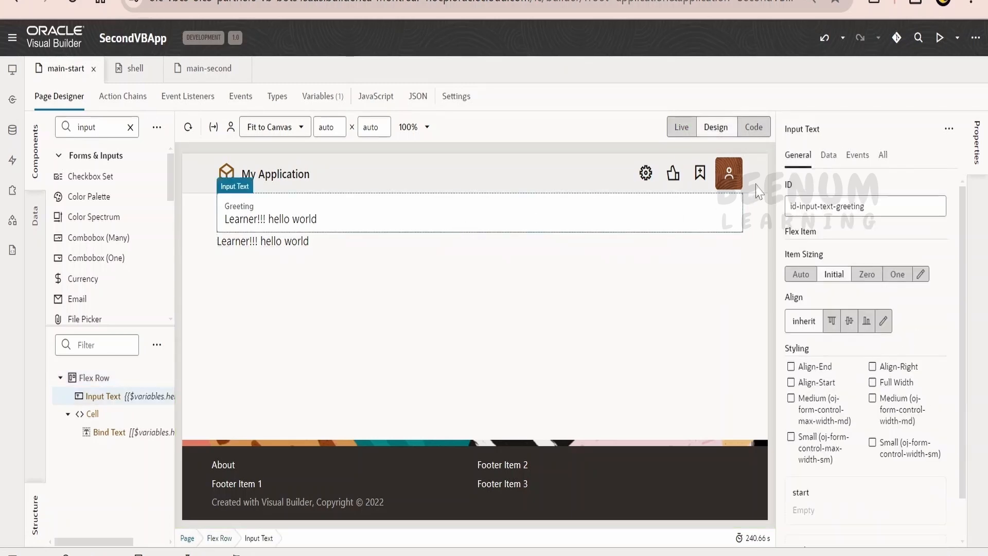
- Compare the Greeting input's {{ helloMessage }} binding with Bind Text's [[ helloMessage ]] binding
click(828, 155)
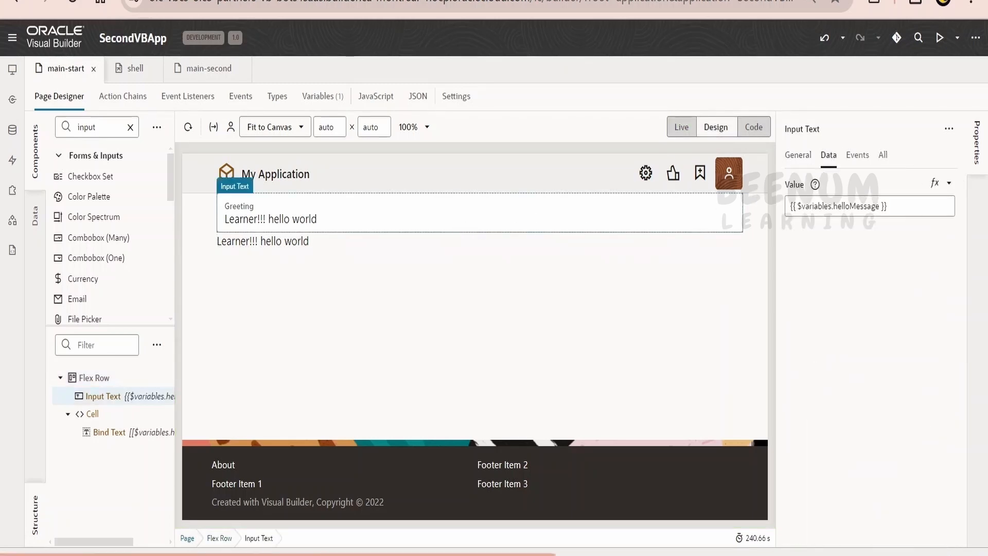
click(868, 206)
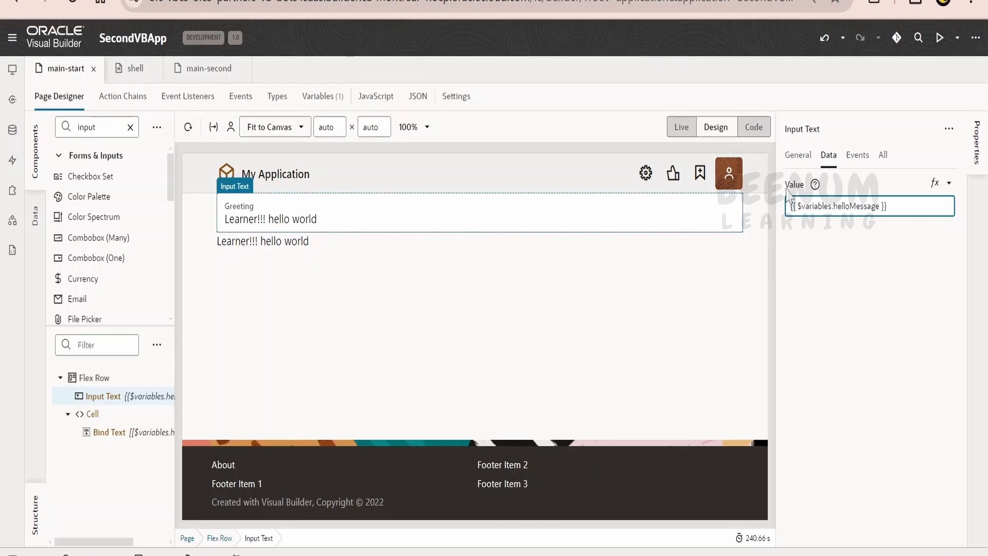
click(110, 432)
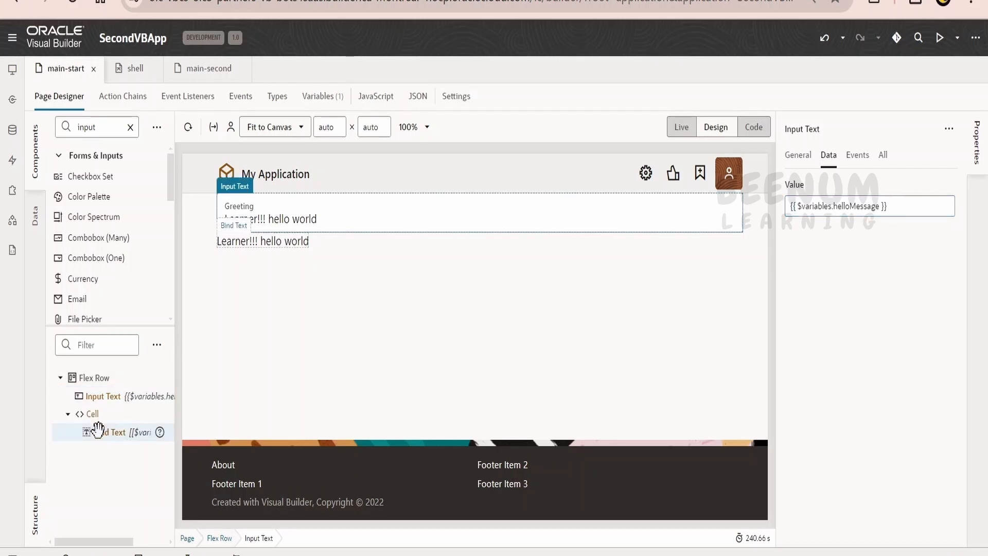
click(108, 432)
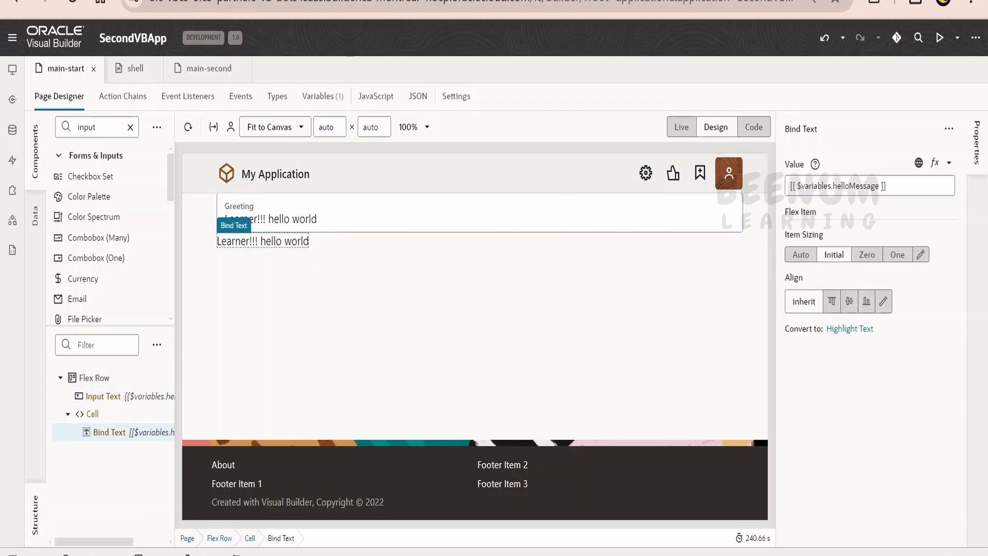
mouse_move(826, 211)
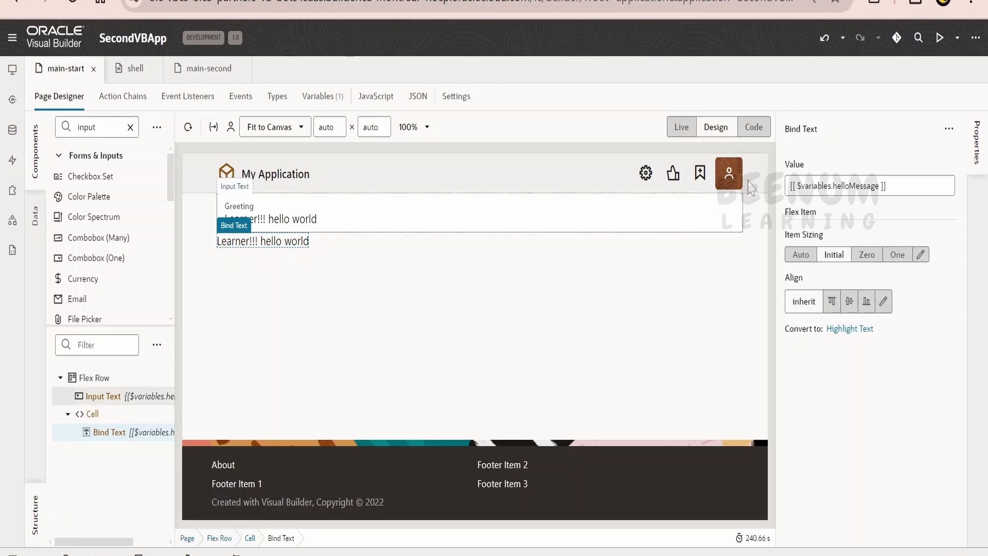
mouse_move(746, 213)
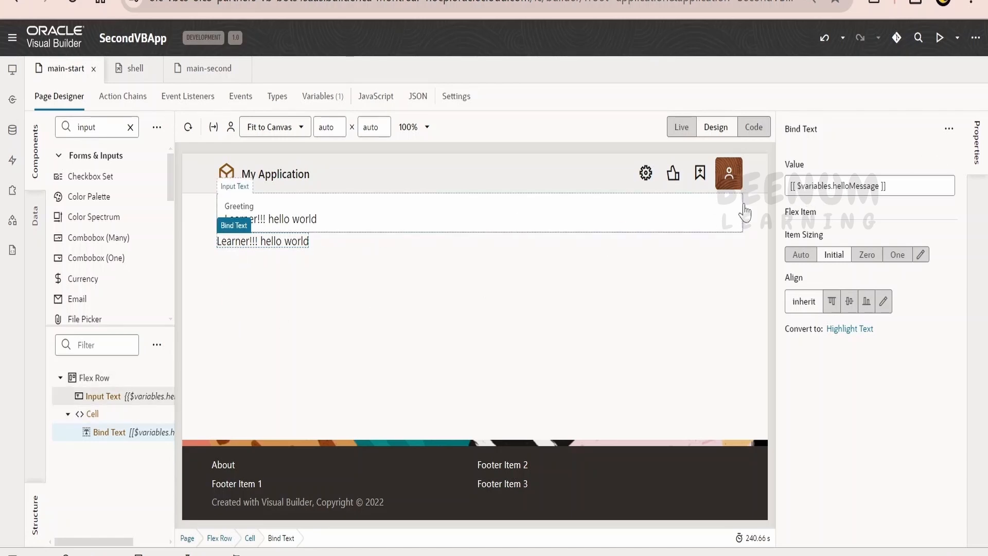
click(868, 185)
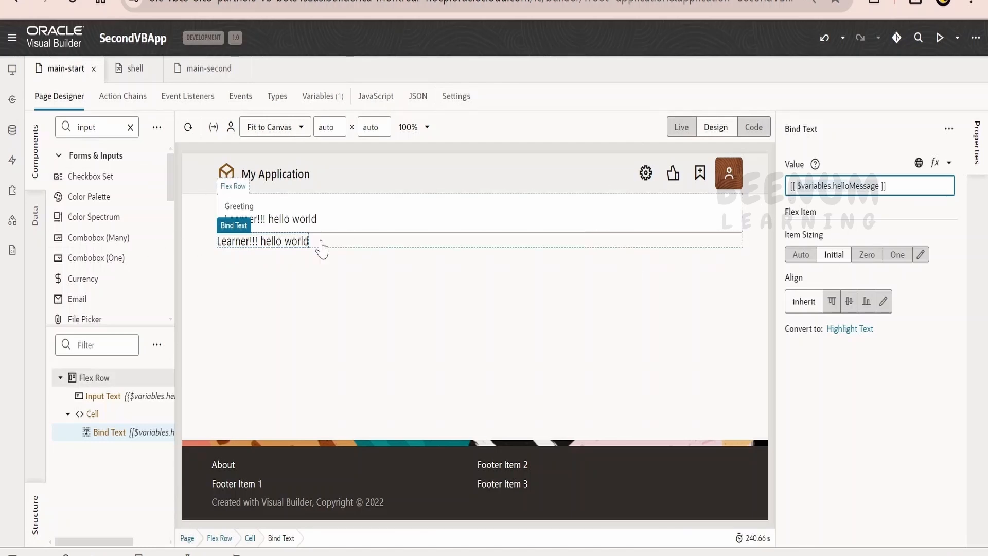
- Bind the Greeting input to [[ $variables.helloMessage ]] and test by typing 123456 live
click(102, 395)
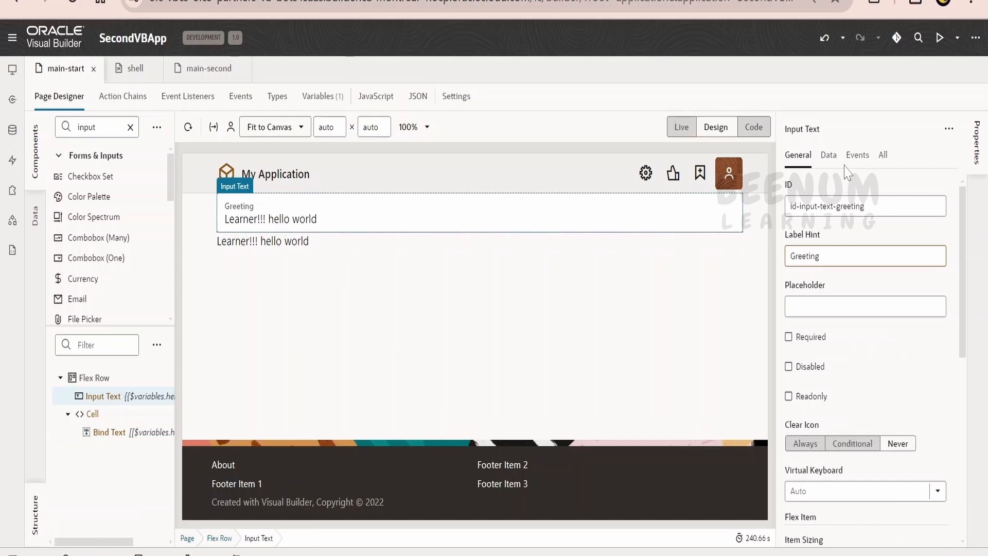
click(828, 154)
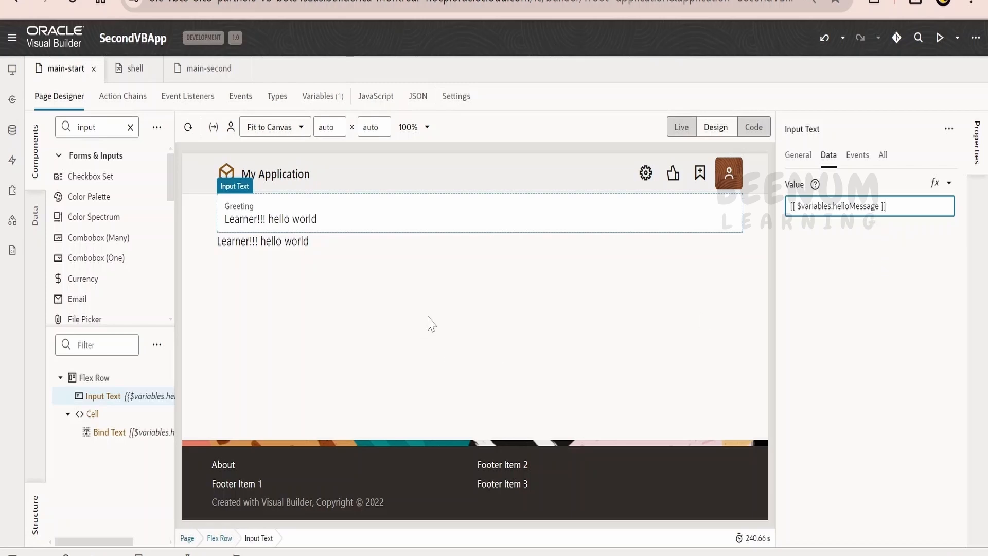
mouse_move(328, 216)
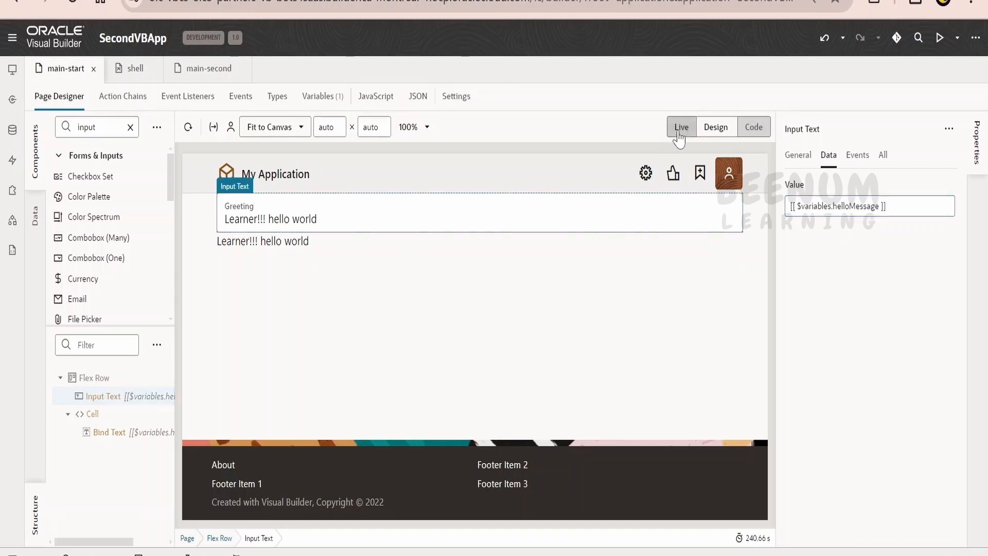
click(682, 127)
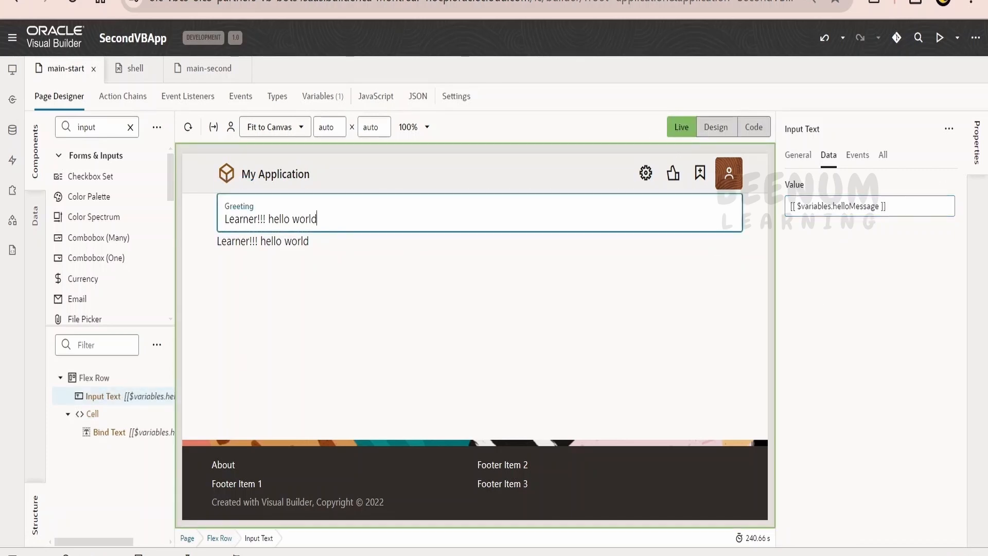
text(123456)
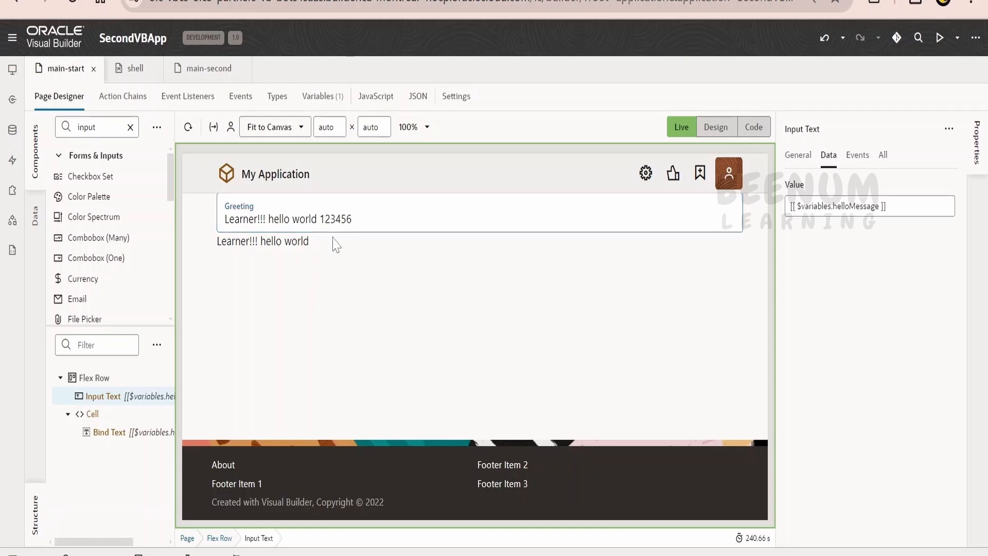
mouse_move(333, 252)
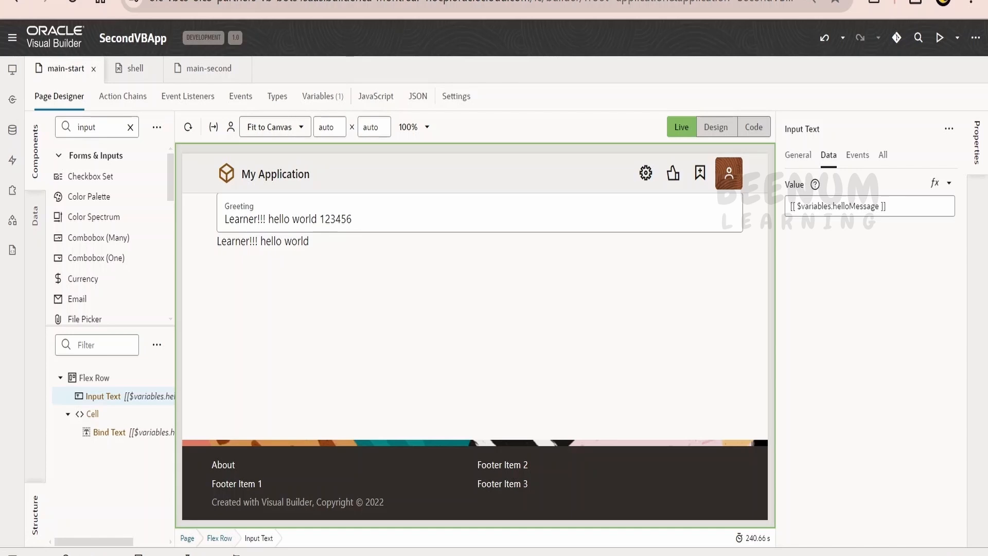
- Rebind the Greeting input to {{ $variables.helloMessage }} and type digits to confirm echoing
click(869, 205)
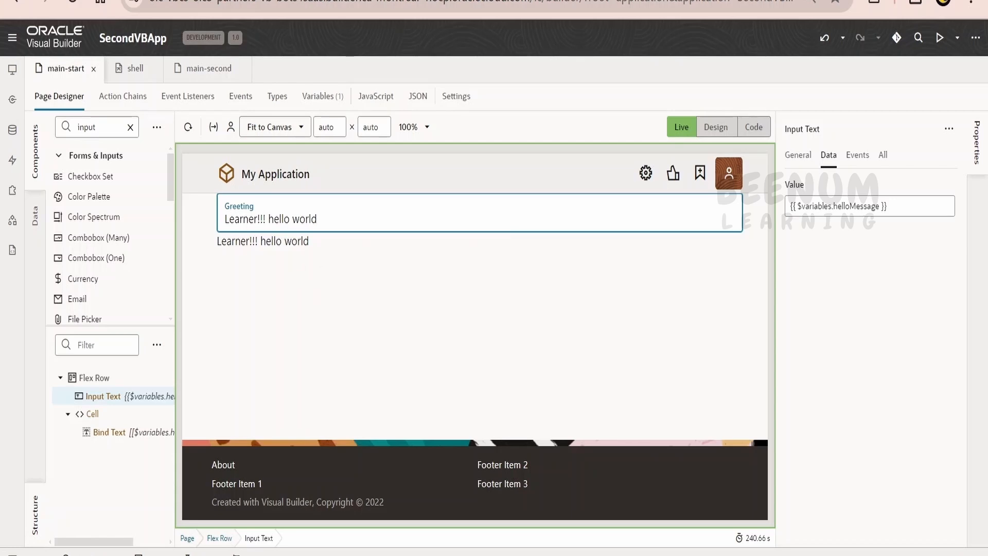
text(123456)
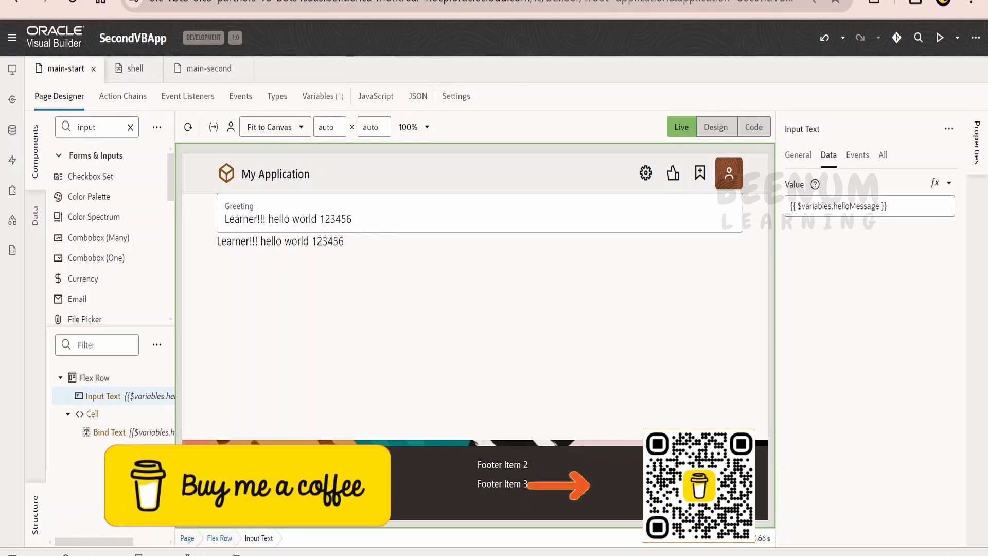
- Switch to Design mode and select the Cell containing the message text
click(868, 206)
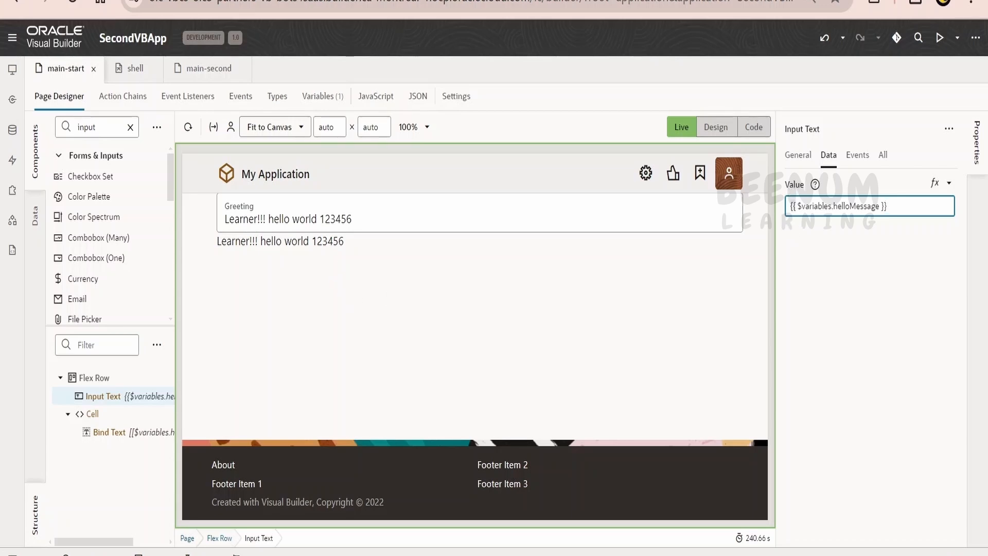
click(280, 240)
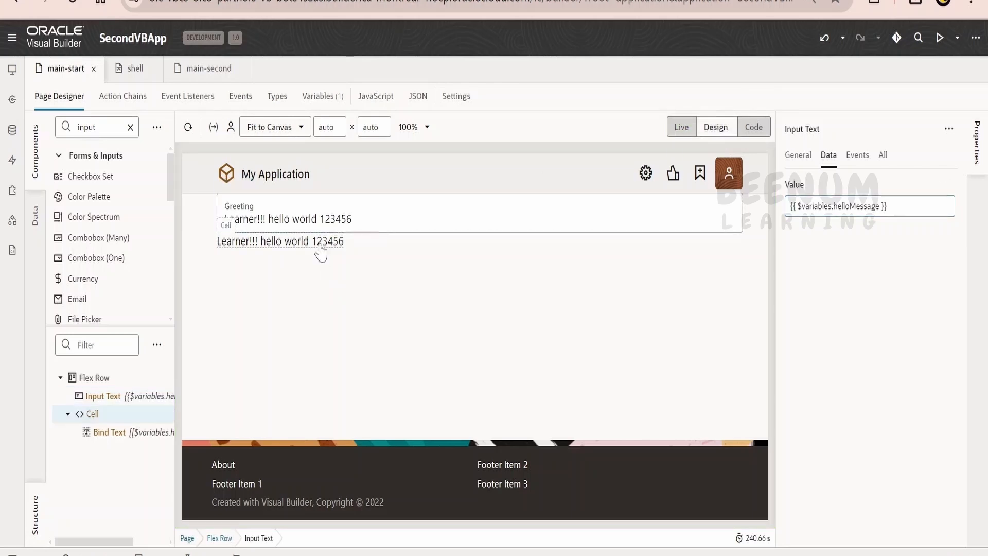
click(109, 432)
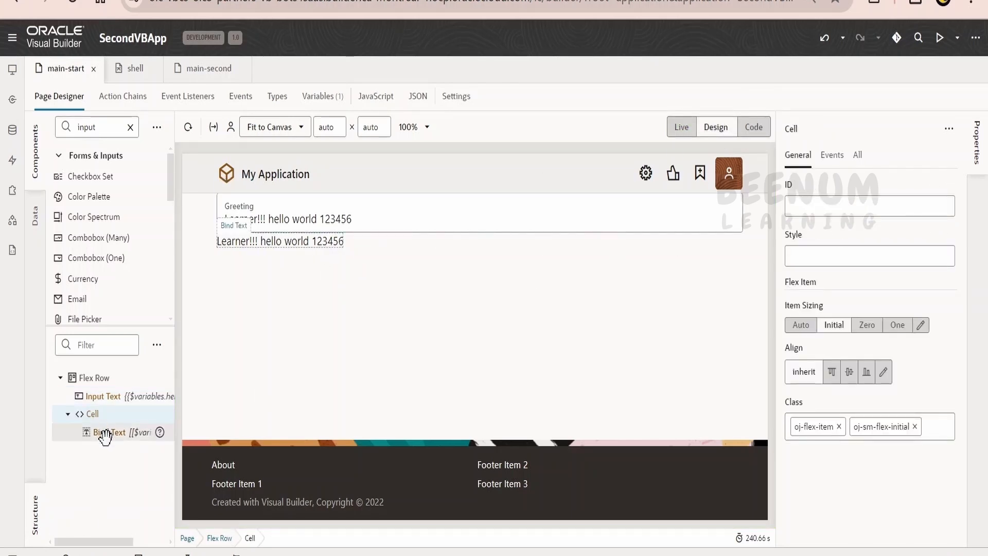